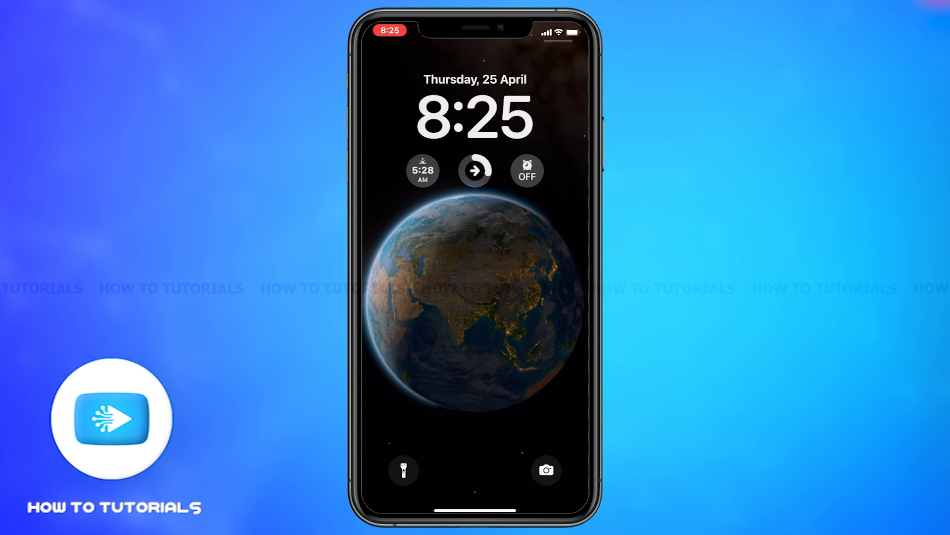
Step: Unlock the iPhone by swiping up to reach the home screen
scroll("up", 3)
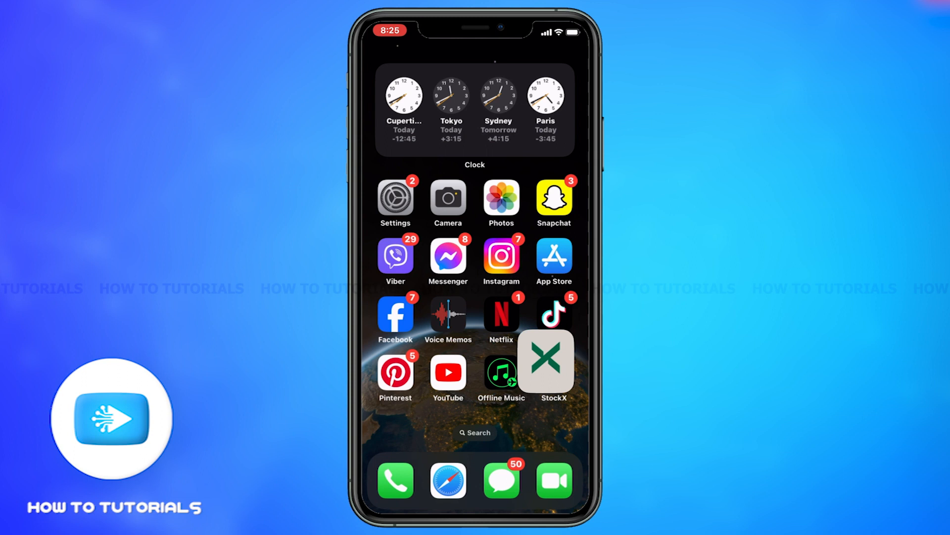
Step: Launch the StockX app from the home screen to its home feed
left_click(552, 360)
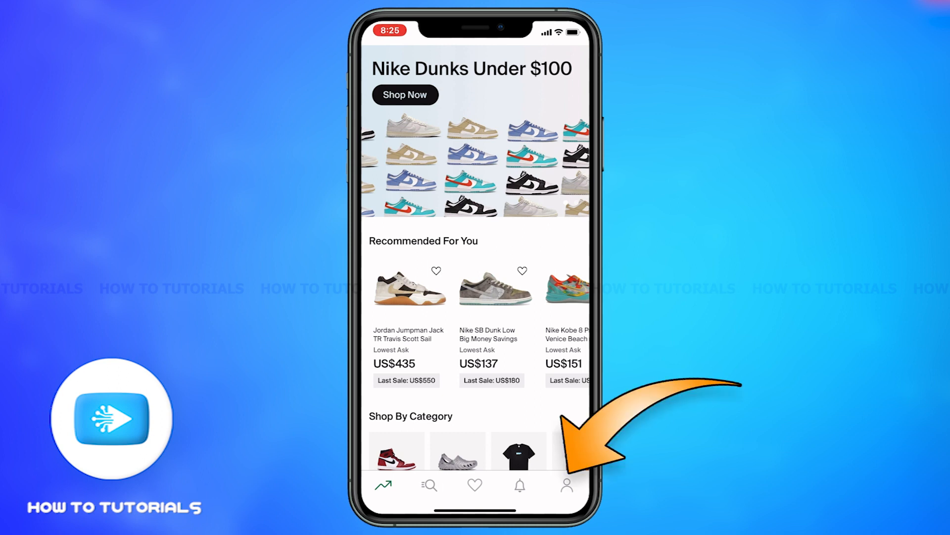
Step: Go to the account Profile section and enter the Edit Profile form
left_click(566, 485)
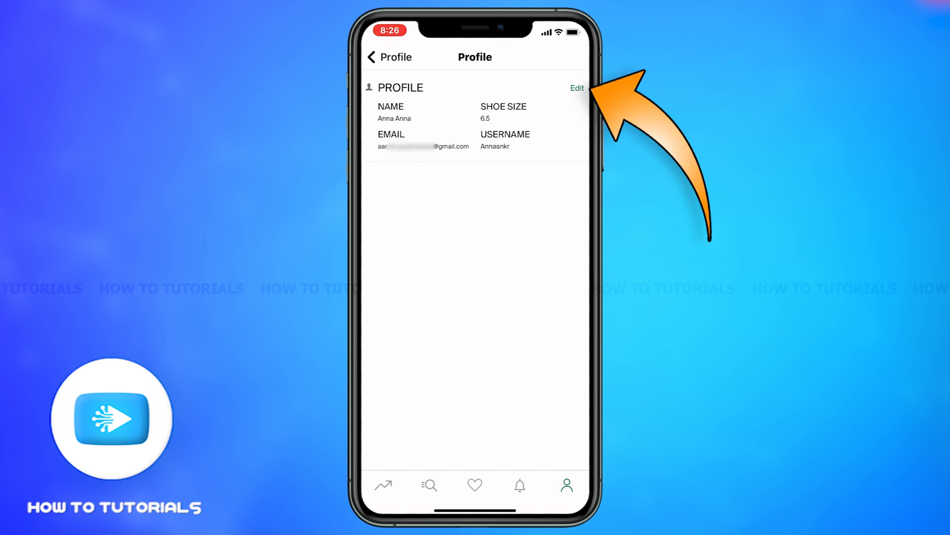
left_click(576, 87)
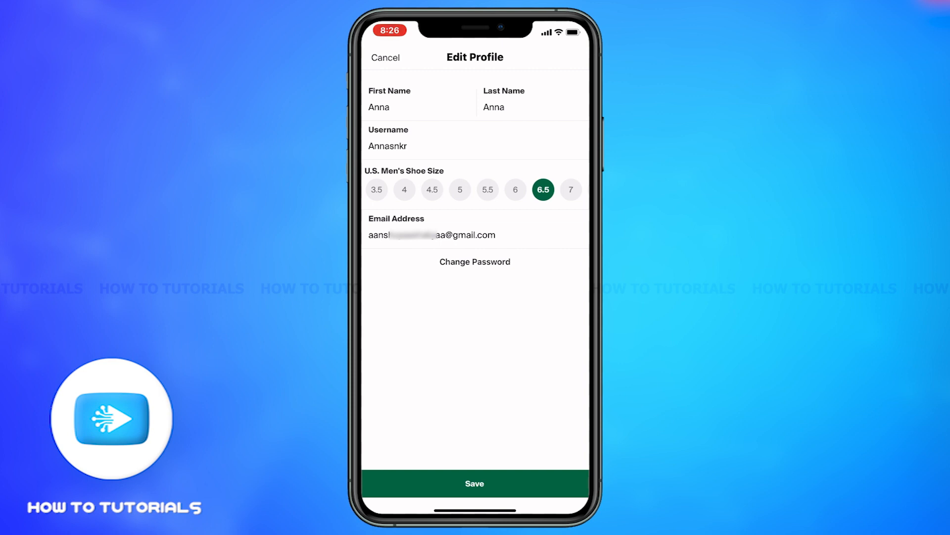
left_click(431, 235)
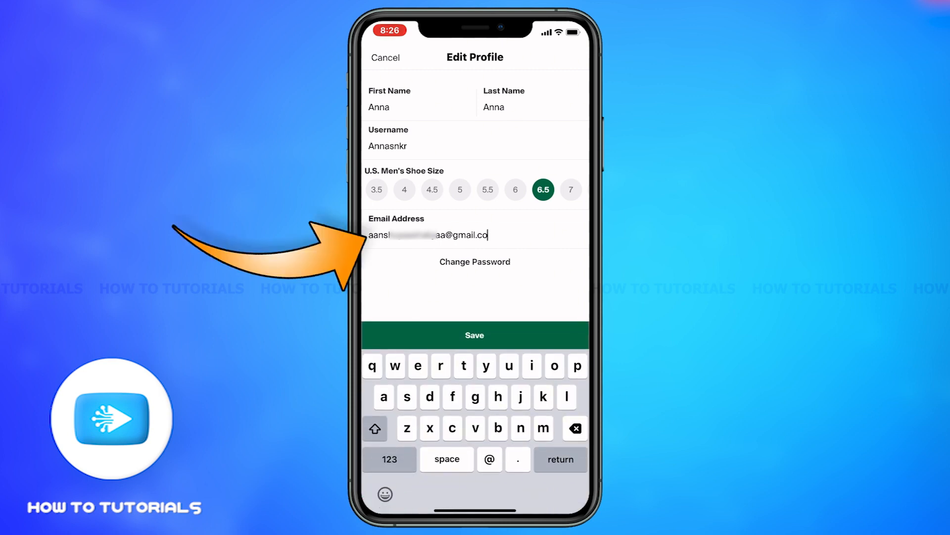
key("backspace")
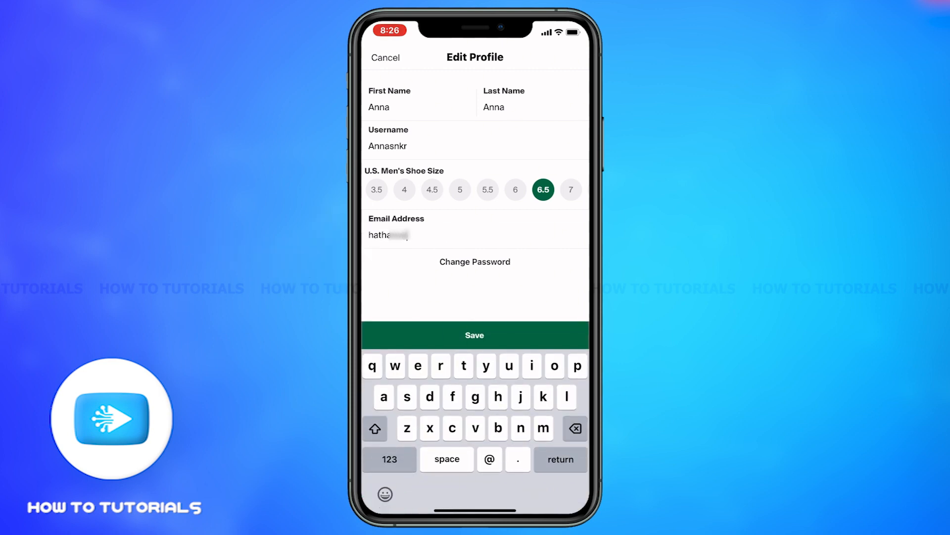
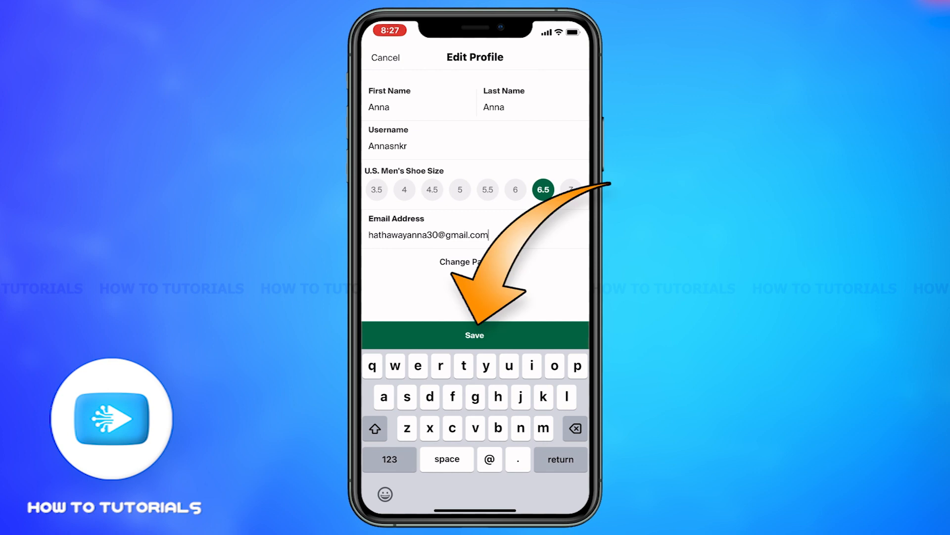
left_click(474, 336)
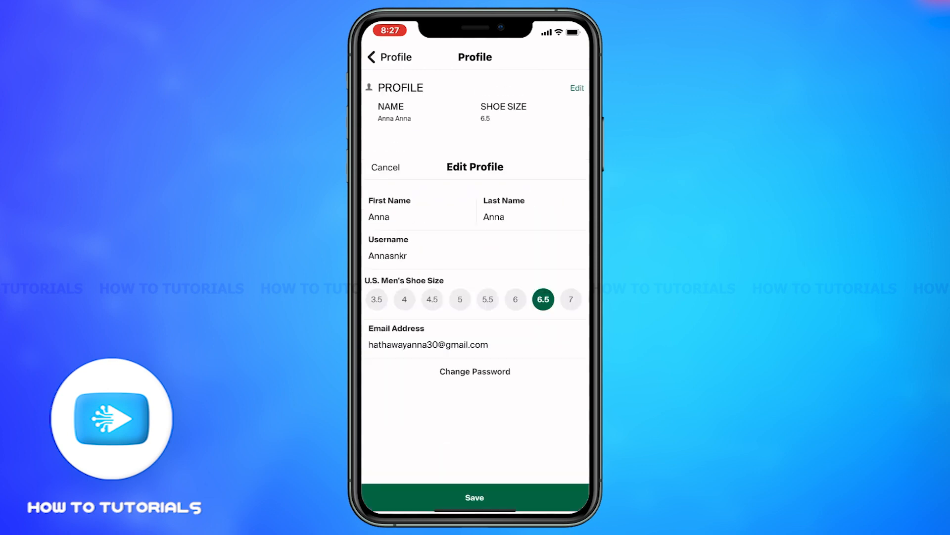